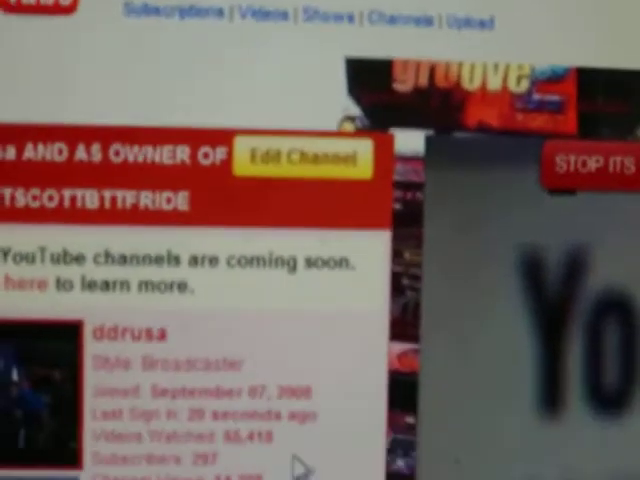
# Open the channel editor to show the Select a Theme colour swatches.
pyautogui.click(298, 158)
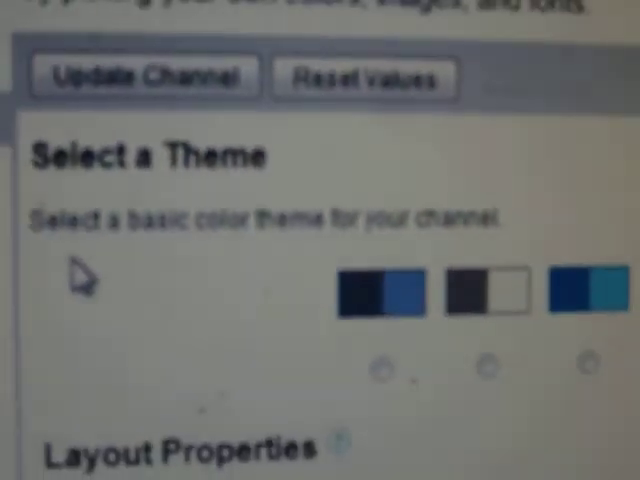
# Scroll down to the Background, Link and Label Color fields below Layout Properties.
pyautogui.scroll(-3)
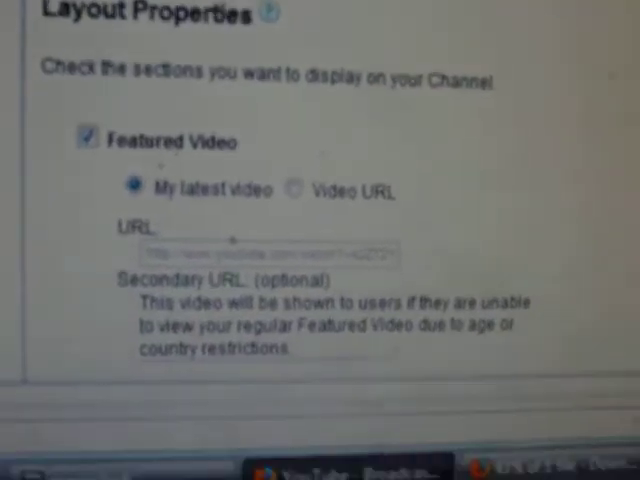
pyautogui.scroll(-3)
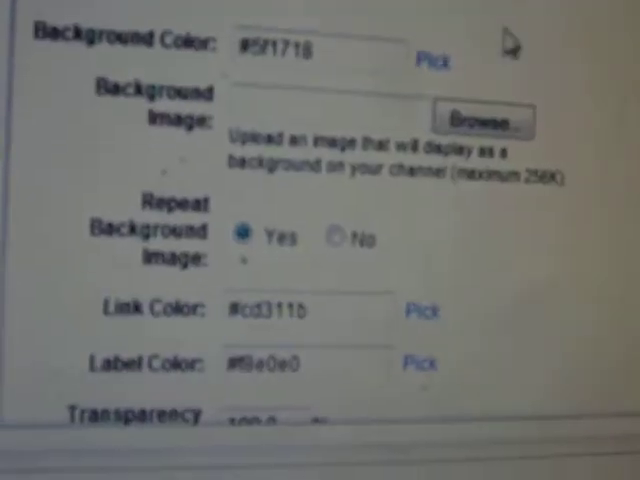
# Bring the full range of basic colour theme swatches back into view.
pyautogui.scroll(-3)
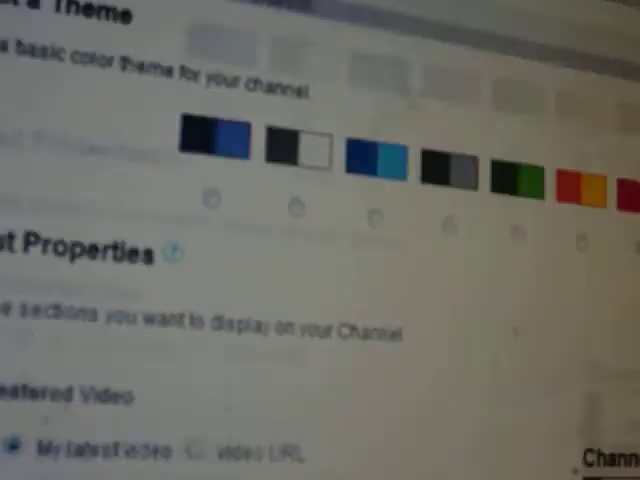
# Scroll through the Videos, Favorites, Subscribers and Friends box checkboxes to Advanced Design Customization.
pyautogui.scroll(-3)
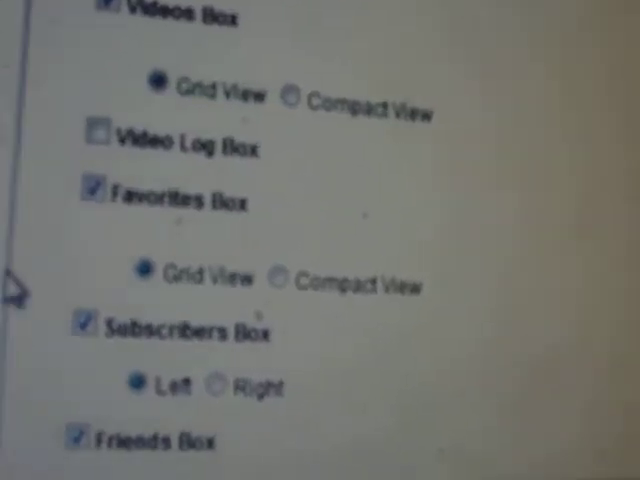
pyautogui.scroll(-3)
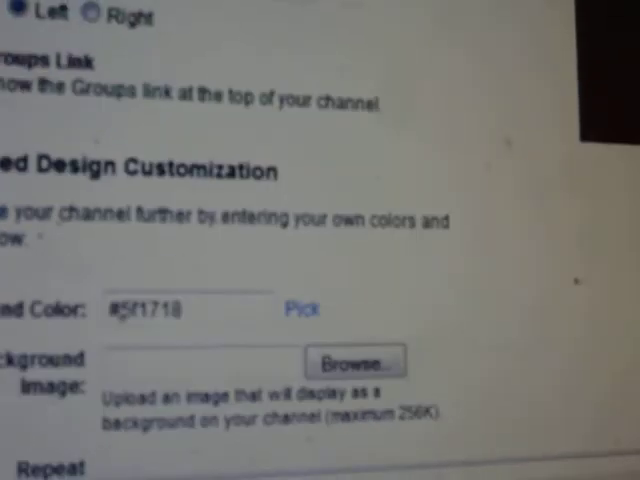
# Return to Featured Video options, checked and set to the latest video.
pyautogui.scroll(-3)
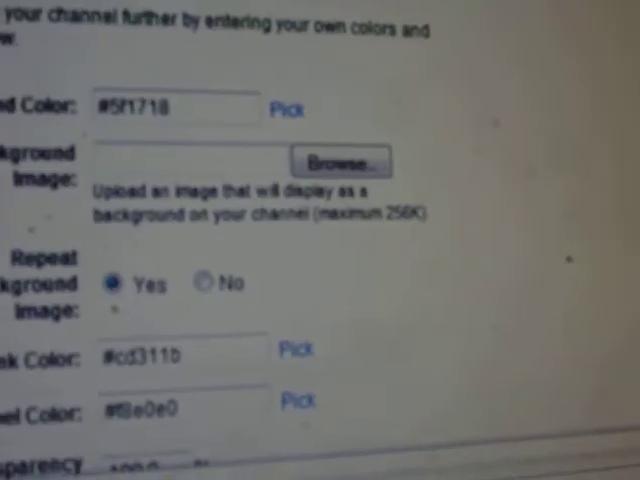
pyautogui.scroll(-3)
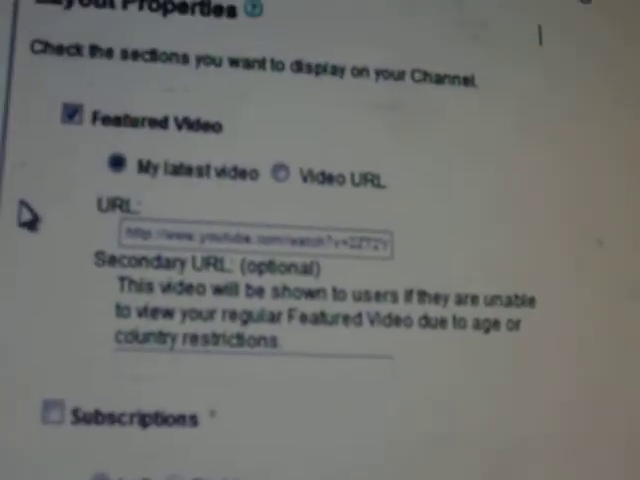
# Scroll from the theme swatches to the Recent Activity and Videos Box checkboxes.
pyautogui.scroll(3)
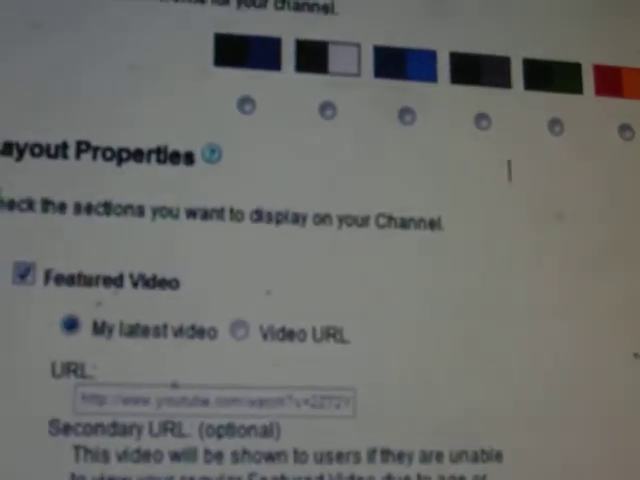
pyautogui.scroll(-3)
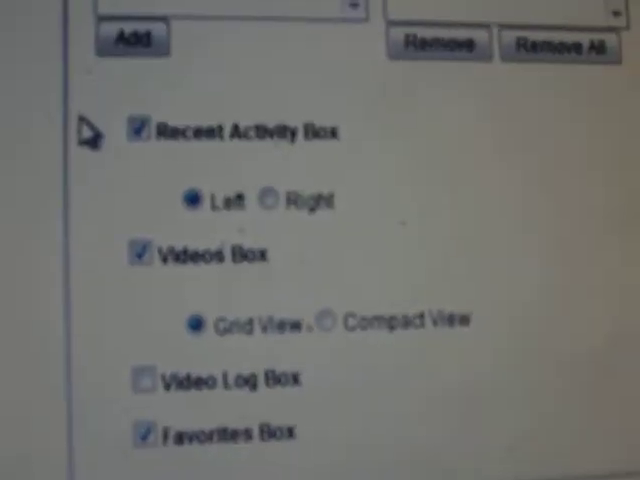
pyautogui.scroll(-3)
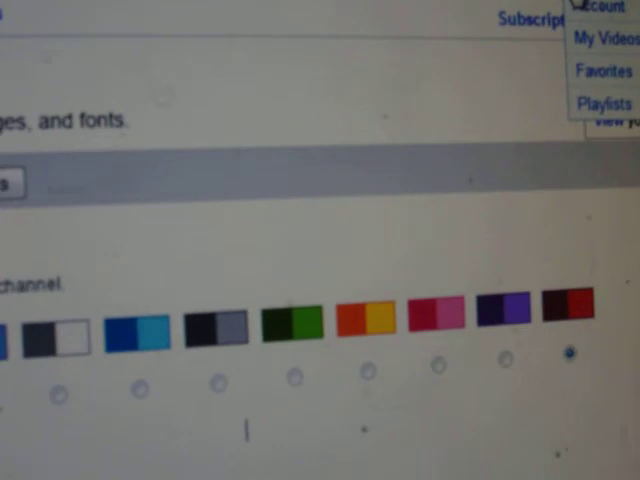
# View the channel page with its red-themed profile panel beside the featured video.
pyautogui.scroll(3)
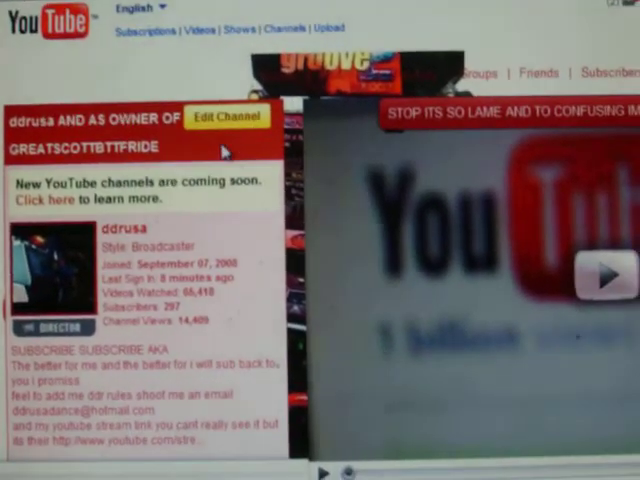
pyautogui.scroll(-3)
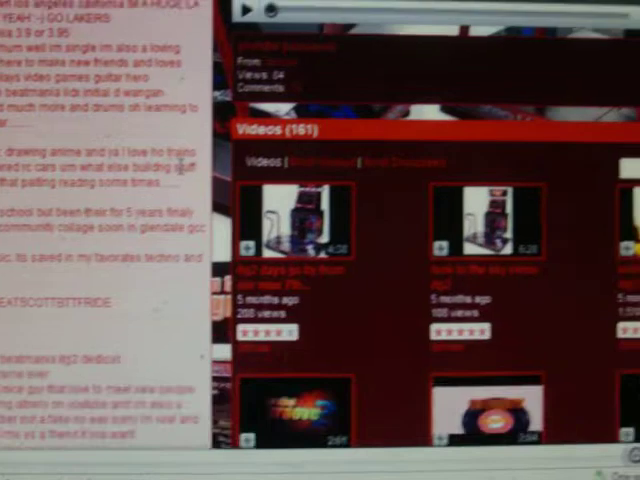
pyautogui.scroll(-3)
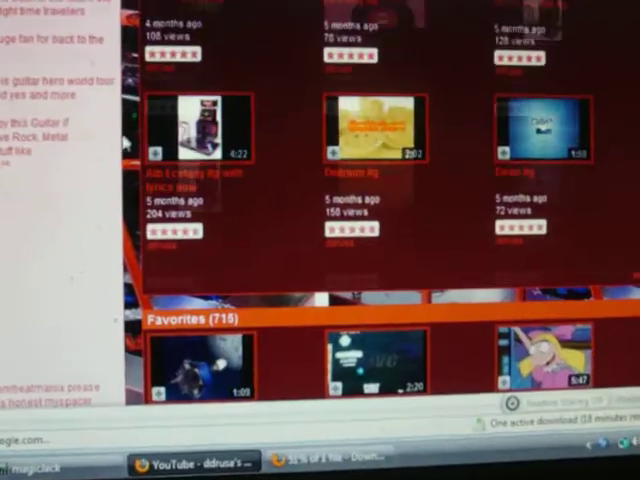
pyautogui.scroll(3)
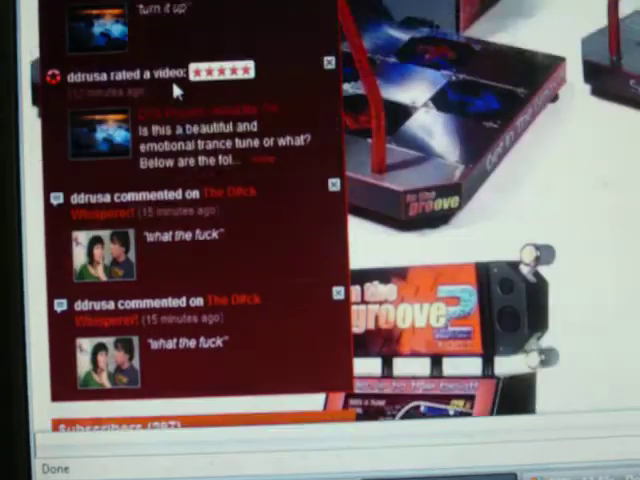
pyautogui.scroll(-3)
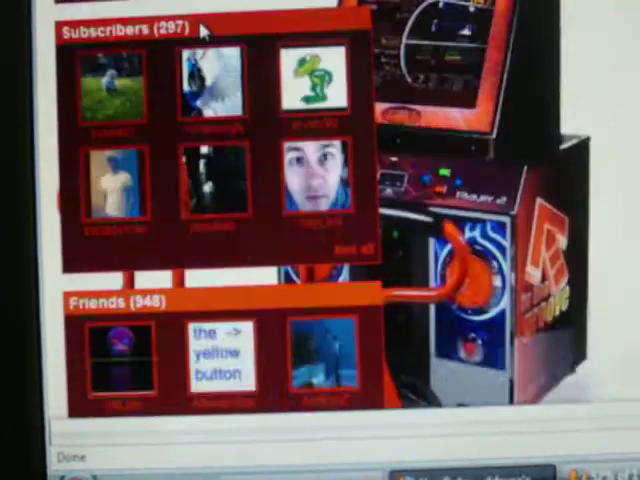
pyautogui.scroll(-3)
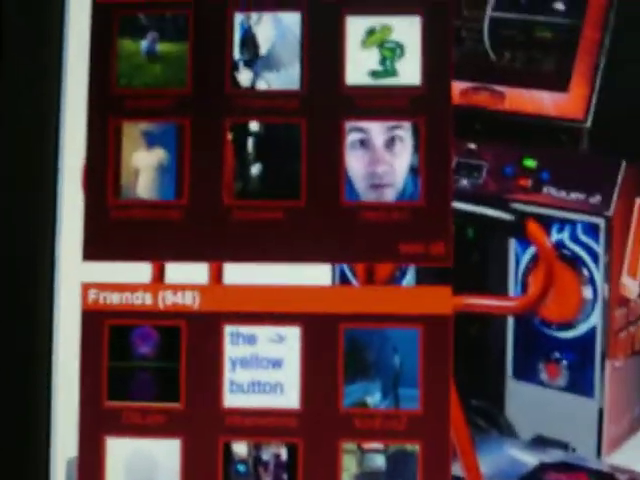
pyautogui.scroll(-3)
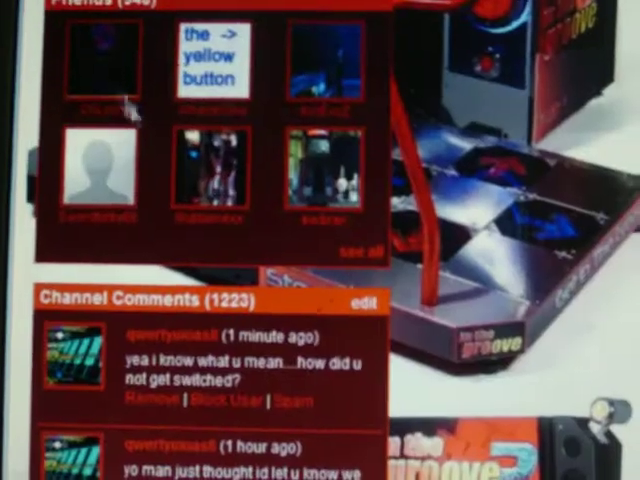
pyautogui.scroll(-3)
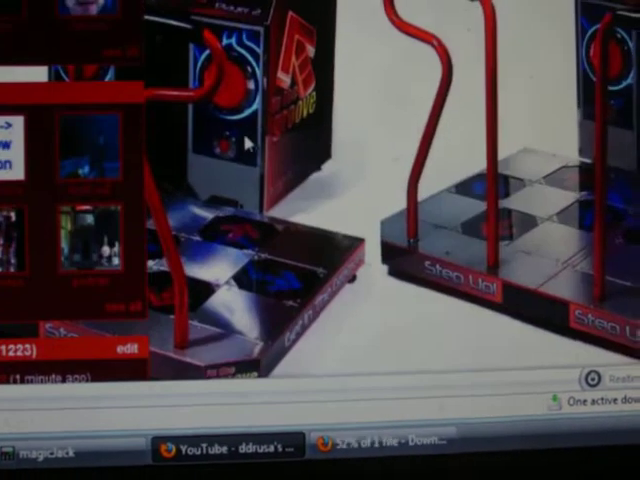
pyautogui.scroll(3)
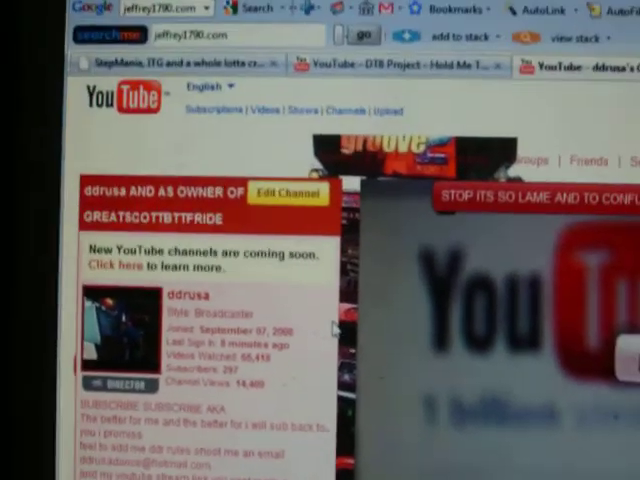
pyautogui.scroll(-3)
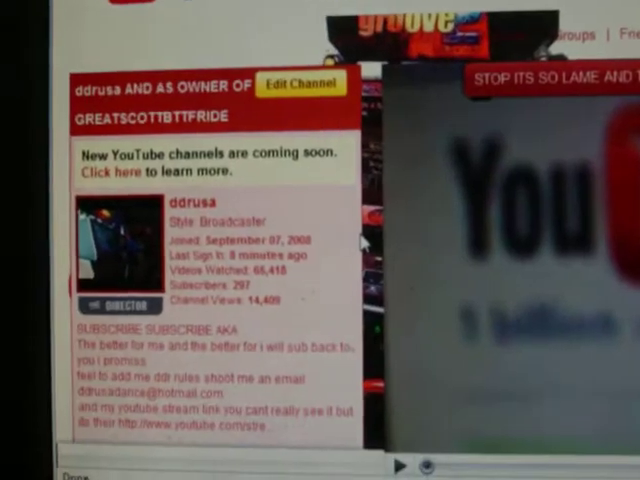